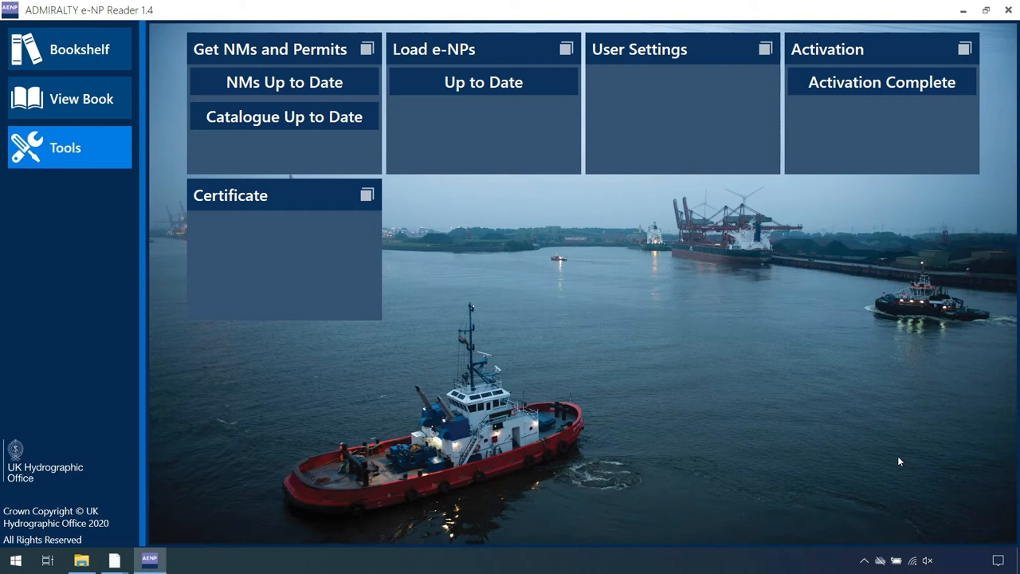
mouse_move(354, 416)
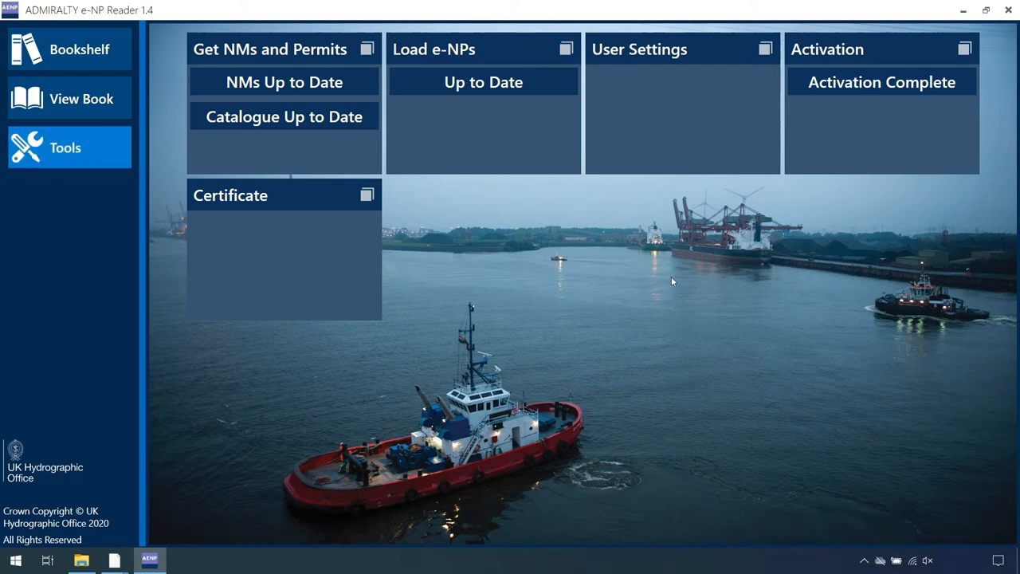
- Generate the e-NP certificate from the Certificate tile and view it, scrolling through its contents
left_click(284, 195)
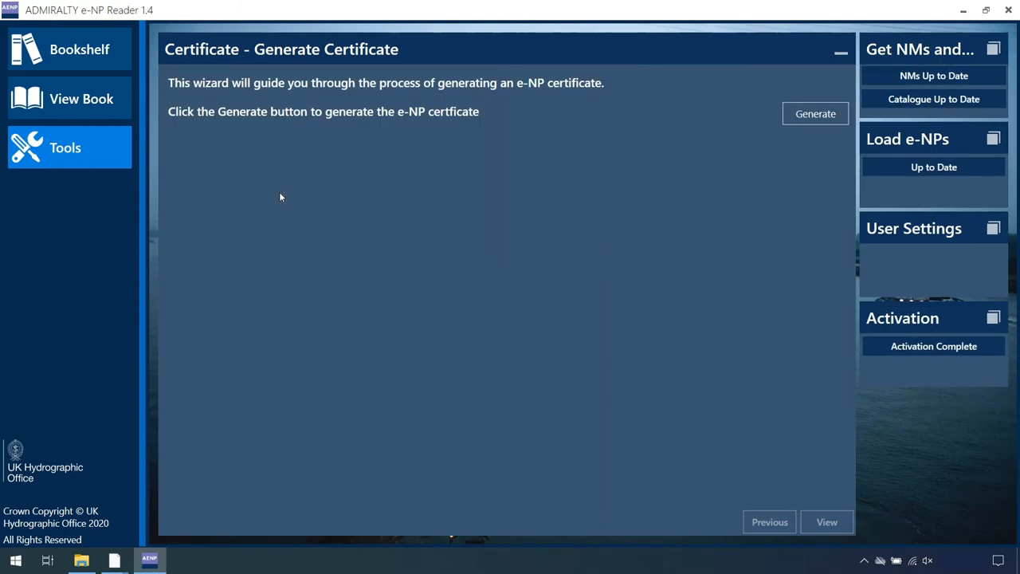
mouse_move(765, 121)
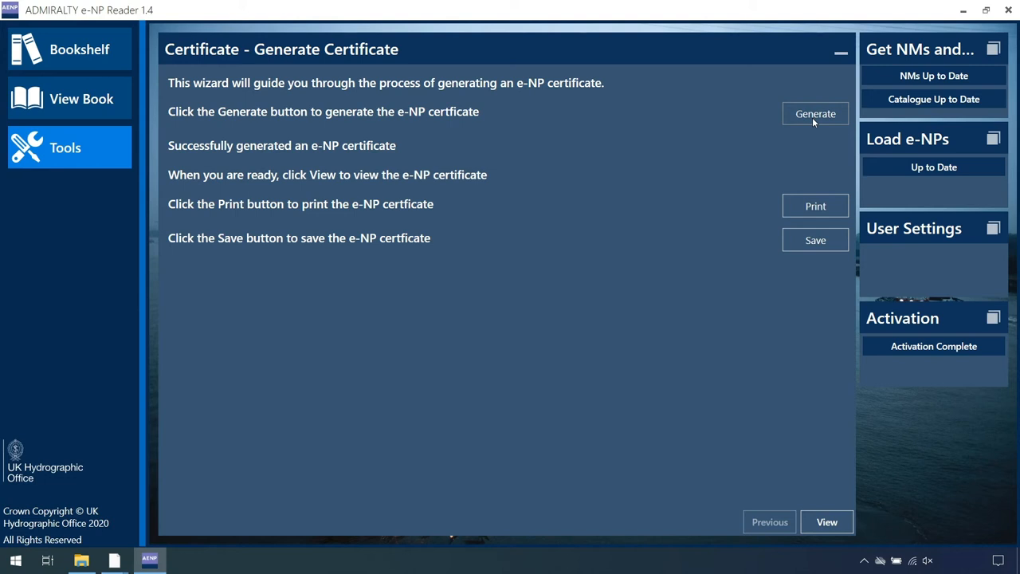
mouse_move(472, 162)
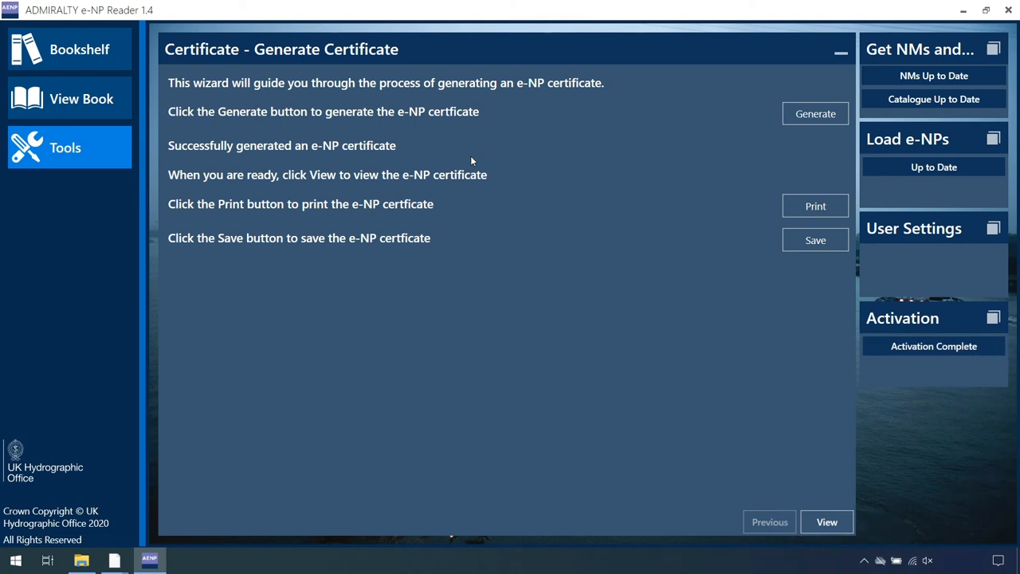
left_click(826, 522)
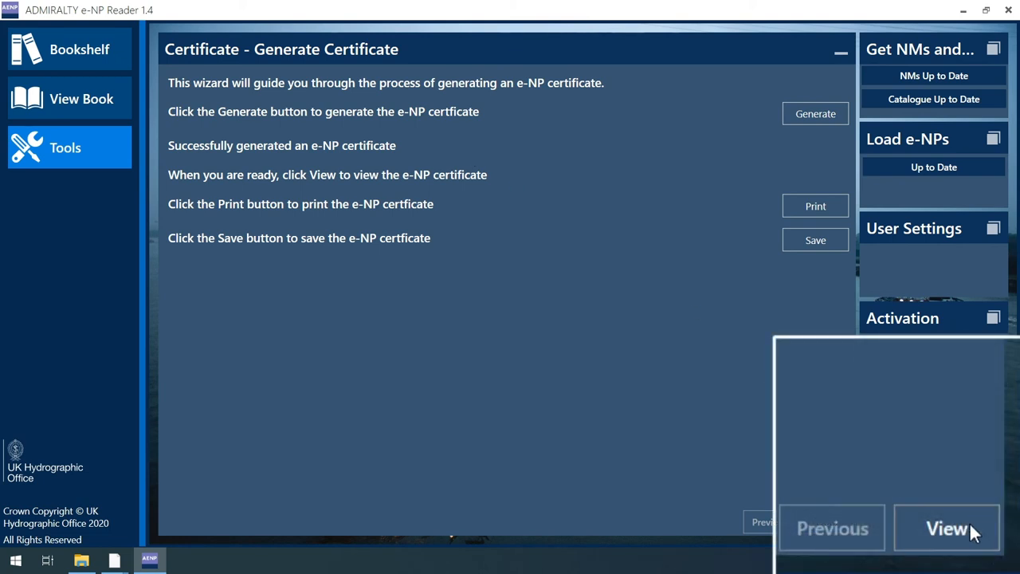
left_click(947, 527)
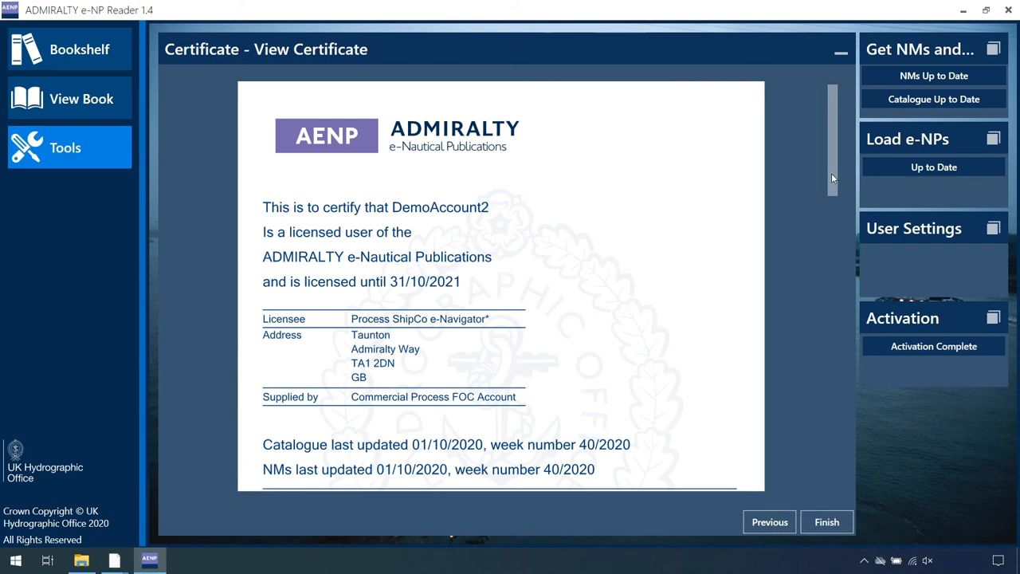
scroll("down", 3)
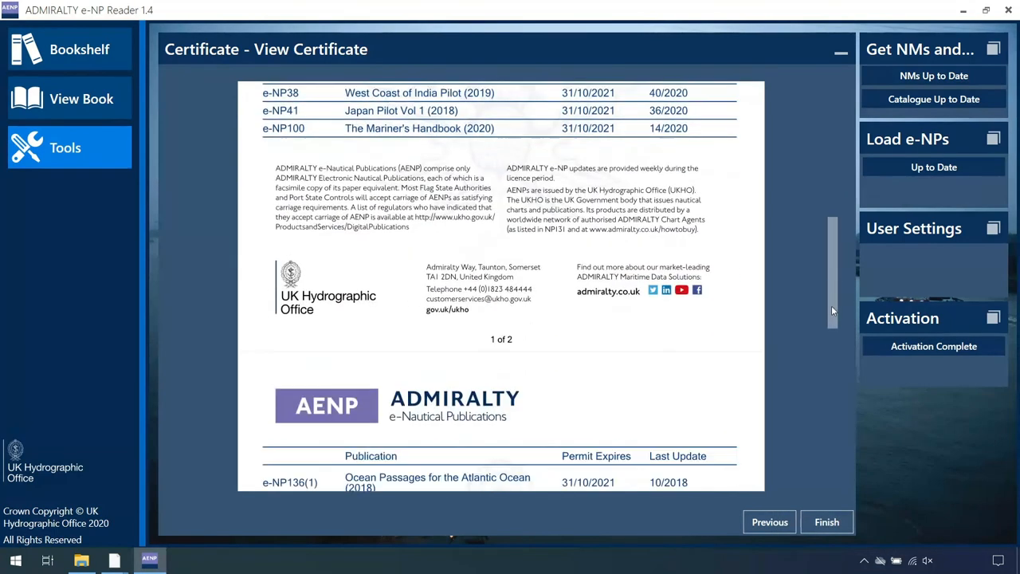